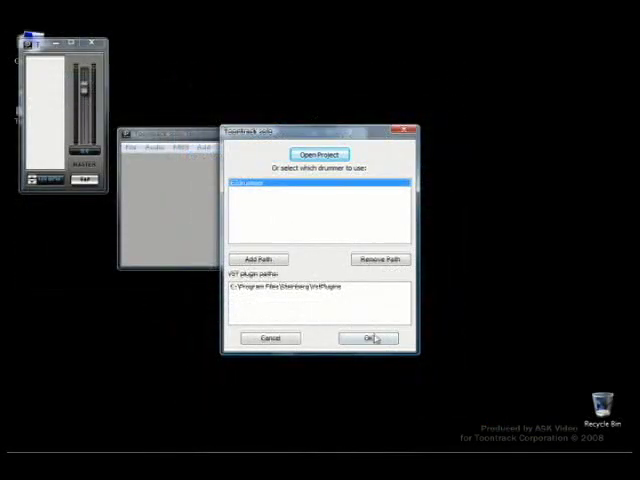
- Choose EZplayer from the drummer list so it loads in the standalone host
{"action": "left_click", "coordinate": [368, 336]}
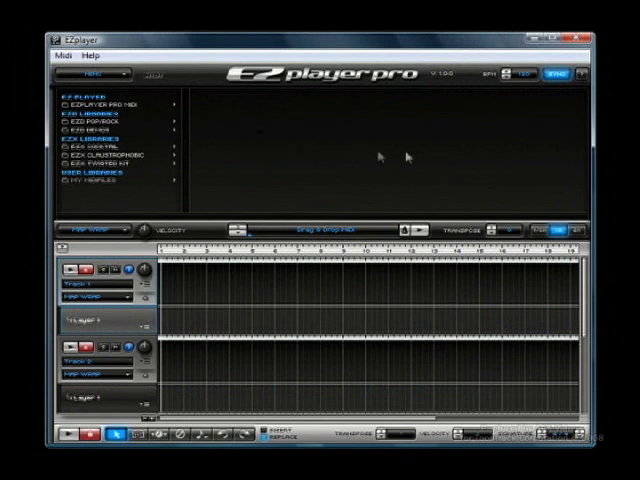
{"action": "mouse_move", "coordinate": [200, 280]}
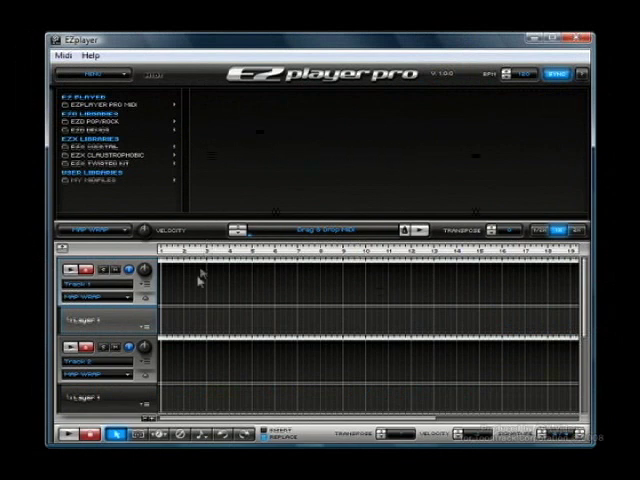
{"action": "mouse_move", "coordinate": [210, 288]}
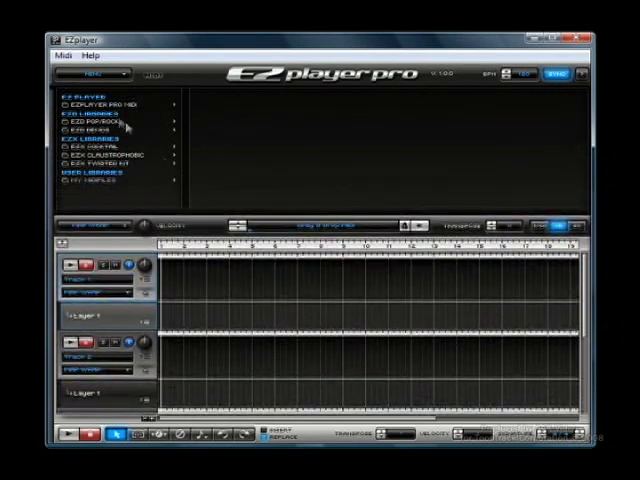
- Expand an EZX library to reach Straight Grooves > Groove 01 > Hats Closed
{"action": "left_click", "coordinate": [96, 122]}
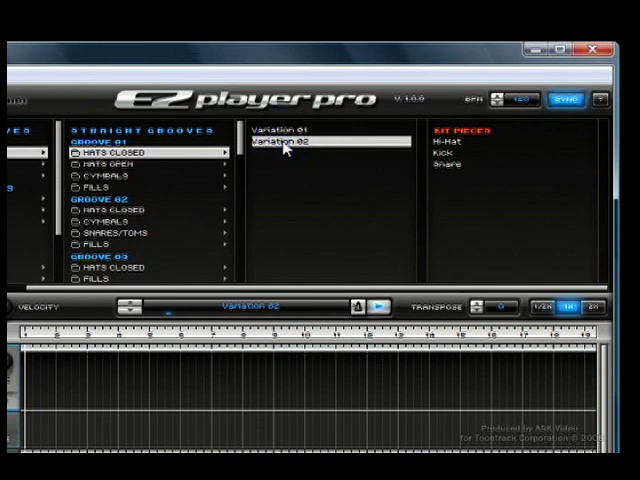
{"action": "mouse_move", "coordinate": [292, 180]}
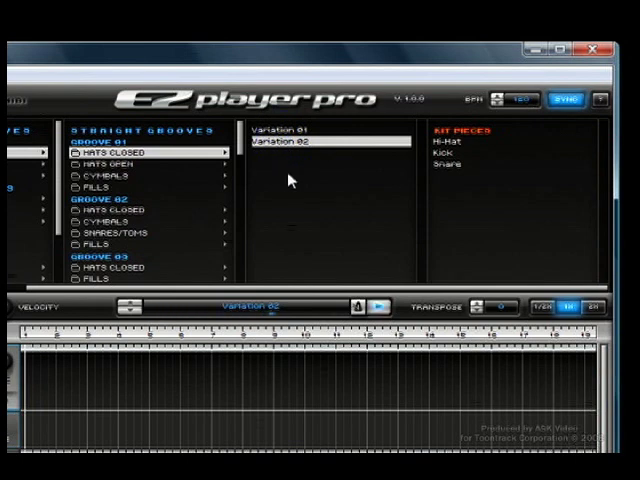
- Audition Groove 02's hats-closed Variations 01–03, returning to Variation 01
{"action": "left_click", "coordinate": [110, 196]}
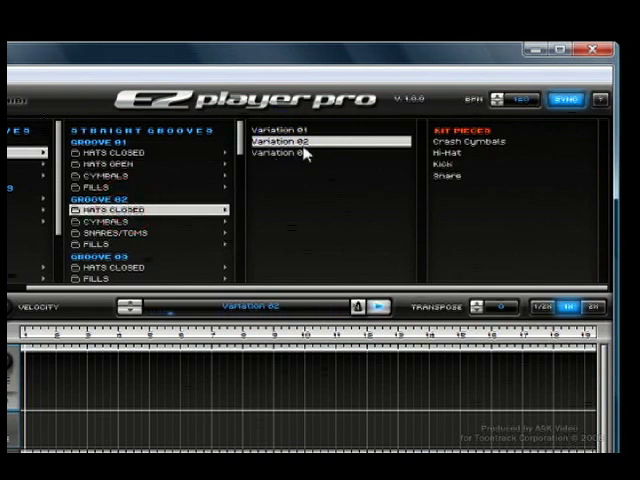
{"action": "left_click", "coordinate": [290, 130]}
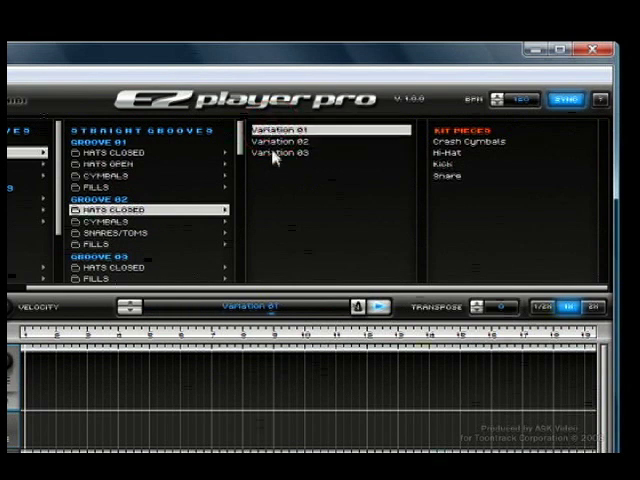
{"action": "left_click", "coordinate": [290, 156]}
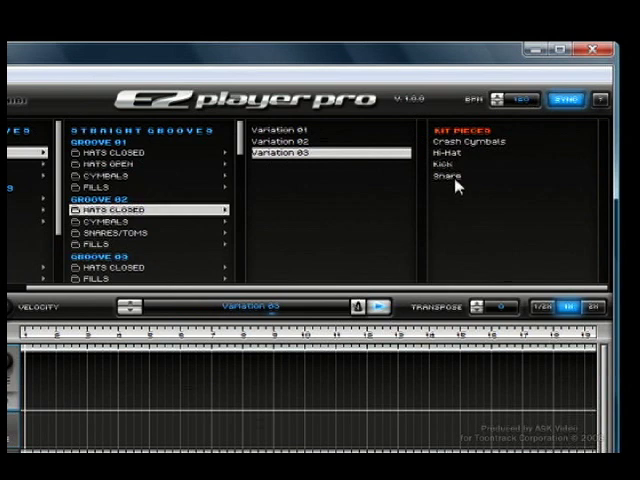
{"action": "left_click", "coordinate": [290, 128]}
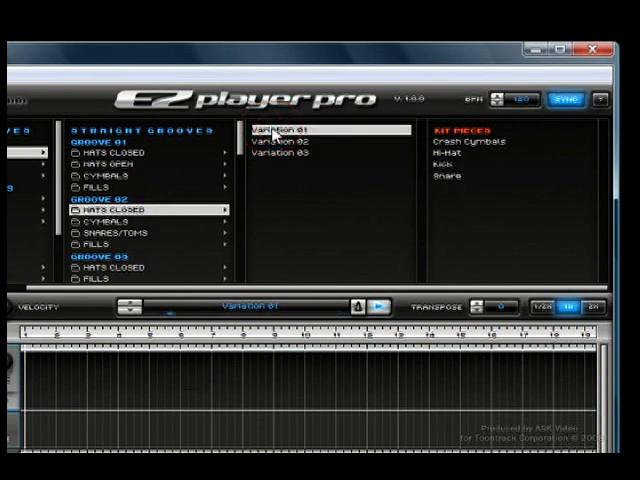
{"action": "mouse_move", "coordinate": [350, 192]}
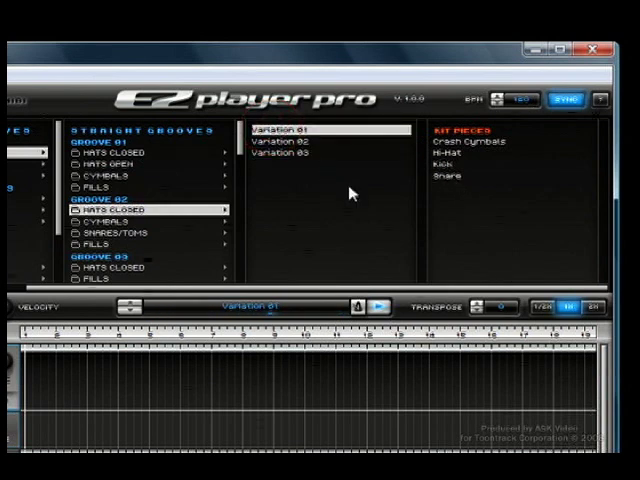
{"action": "left_click", "coordinate": [440, 164]}
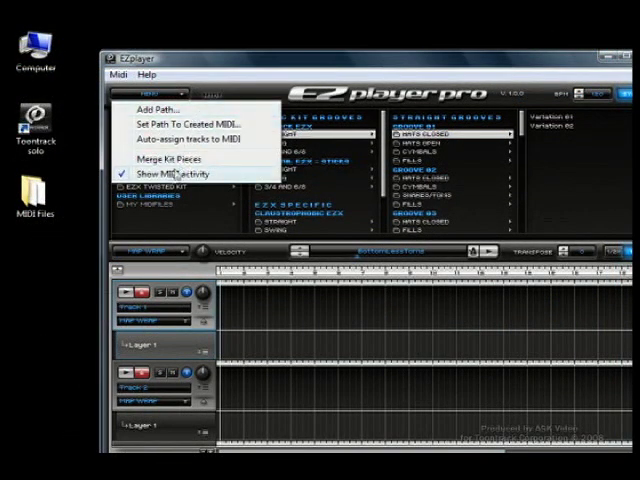
- Add the MIDI Files folder via Add Path and select OpenKit's kick part
{"action": "left_click", "coordinate": [170, 172]}
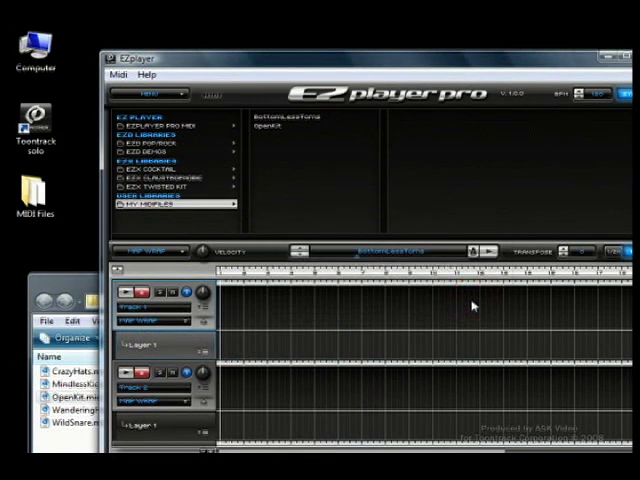
{"action": "left_click", "coordinate": [290, 130]}
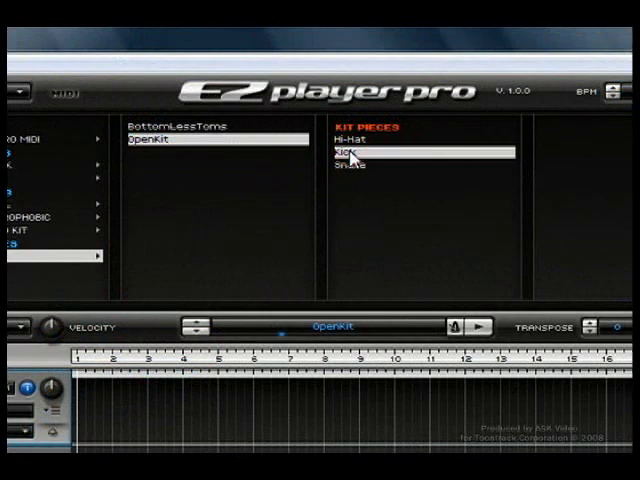
{"action": "left_click", "coordinate": [348, 164]}
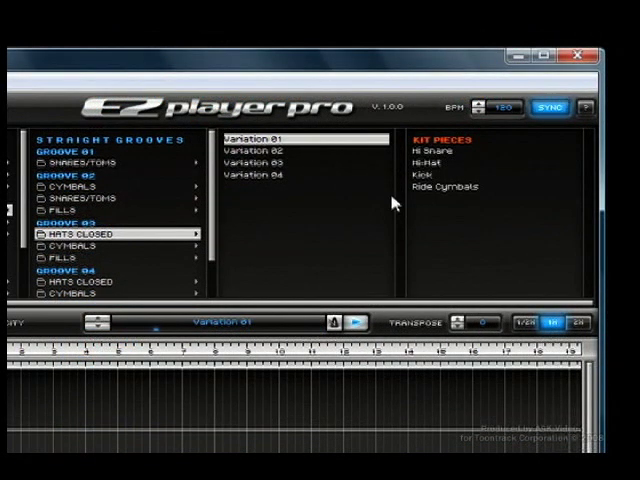
{"action": "left_click", "coordinate": [428, 176]}
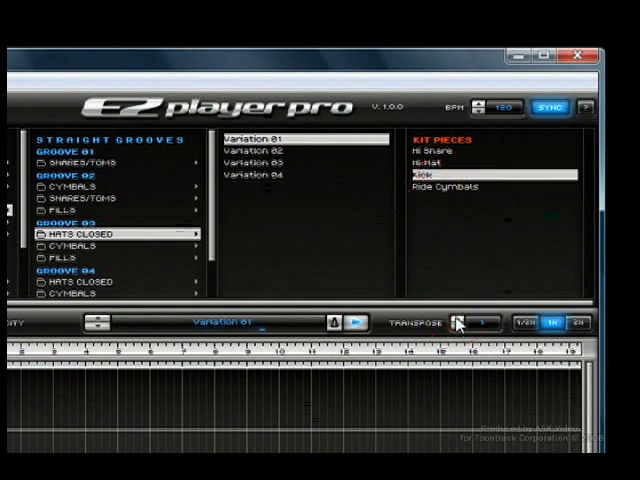
{"action": "left_click", "coordinate": [460, 330]}
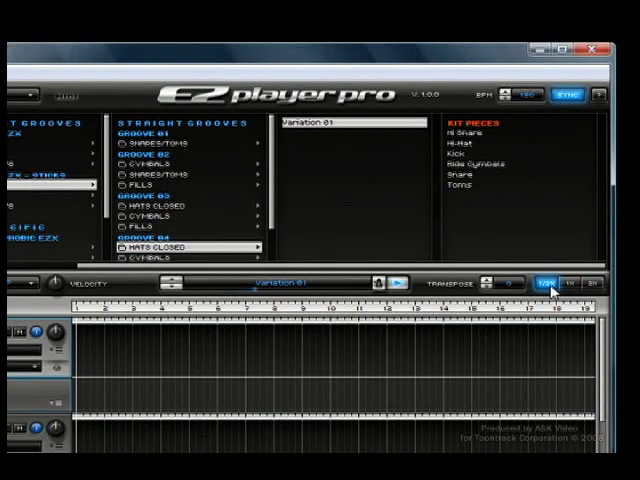
{"action": "left_click", "coordinate": [576, 282]}
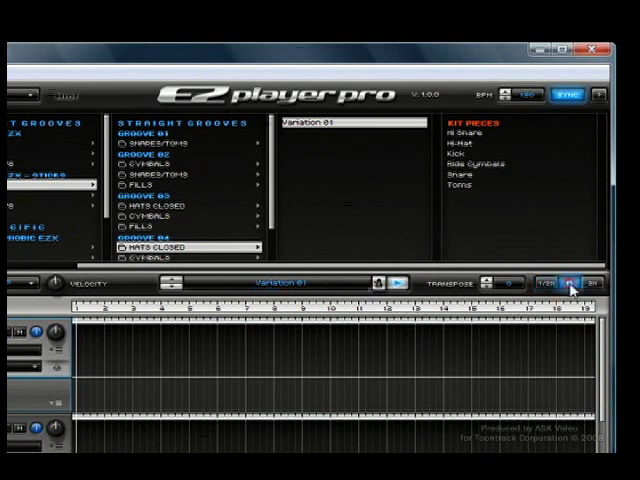
{"action": "left_click", "coordinate": [572, 284]}
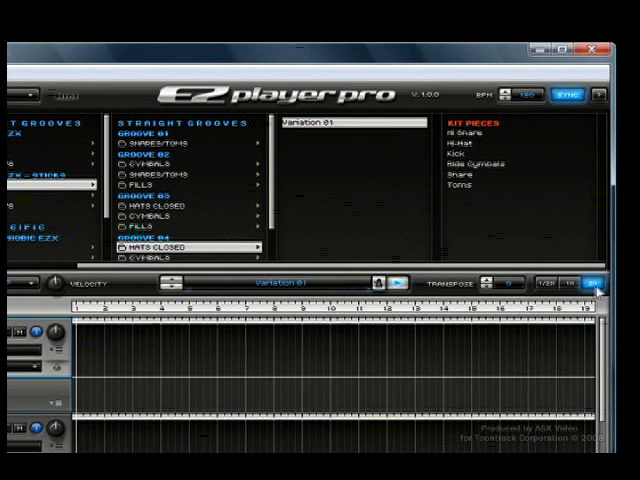
{"action": "left_click", "coordinate": [576, 290]}
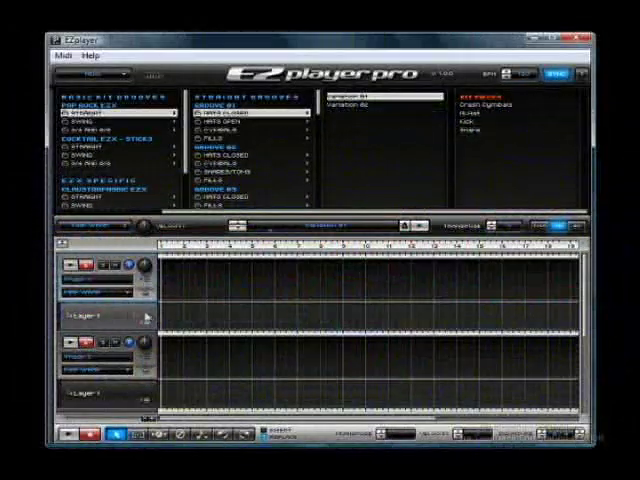
{"action": "mouse_move", "coordinate": [330, 312]}
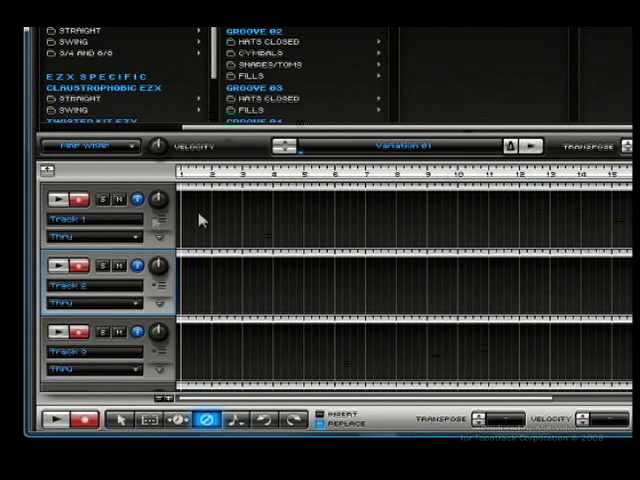
{"action": "mouse_move", "coordinate": [68, 318]}
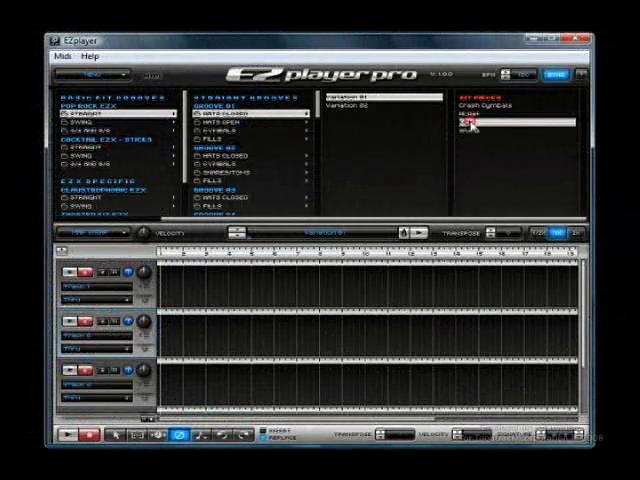
{"action": "left_click", "coordinate": [470, 122]}
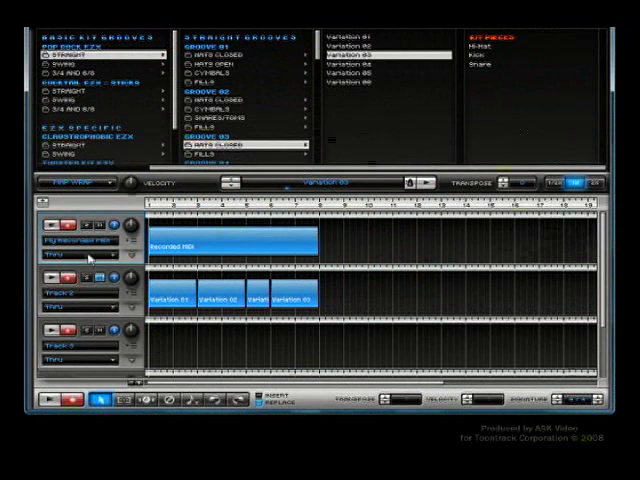
- Check the track's MIDI output choices and the arranger's clip editing menu
{"action": "left_click", "coordinate": [80, 254]}
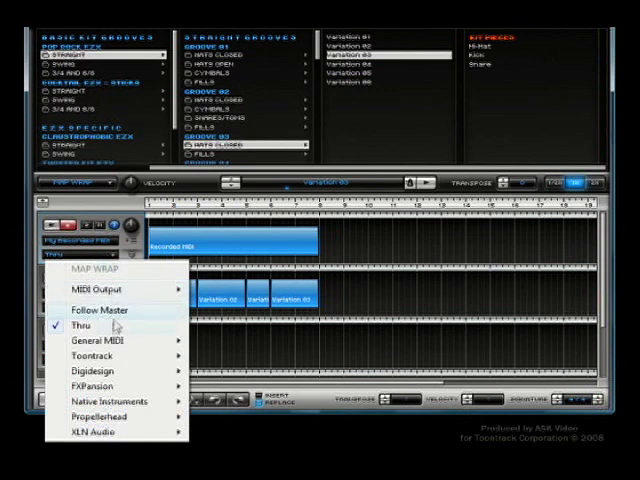
{"action": "mouse_move", "coordinate": [108, 356]}
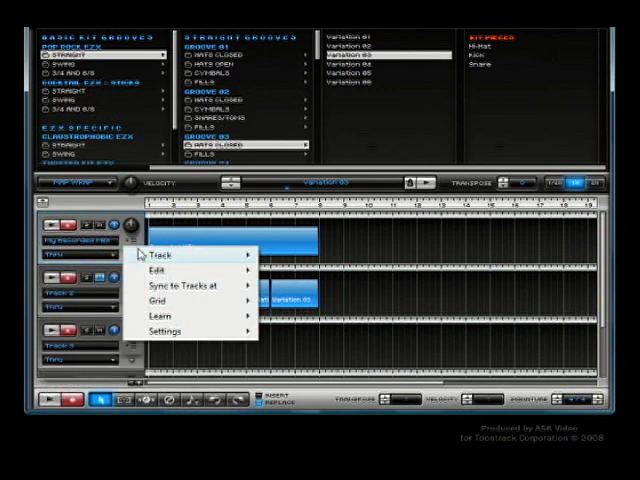
{"action": "left_click", "coordinate": [172, 272]}
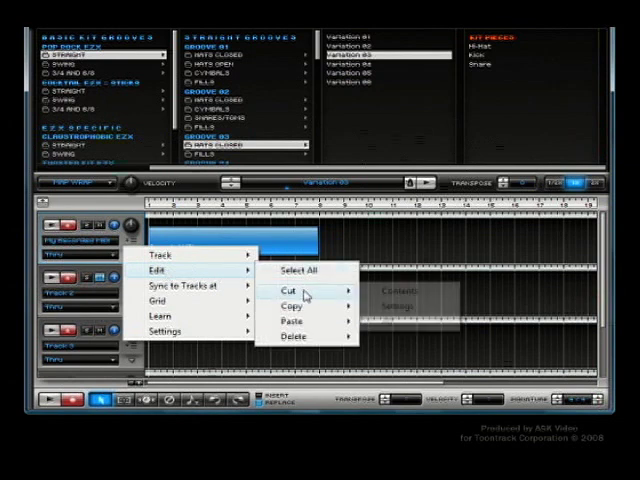
{"action": "mouse_move", "coordinate": [290, 322]}
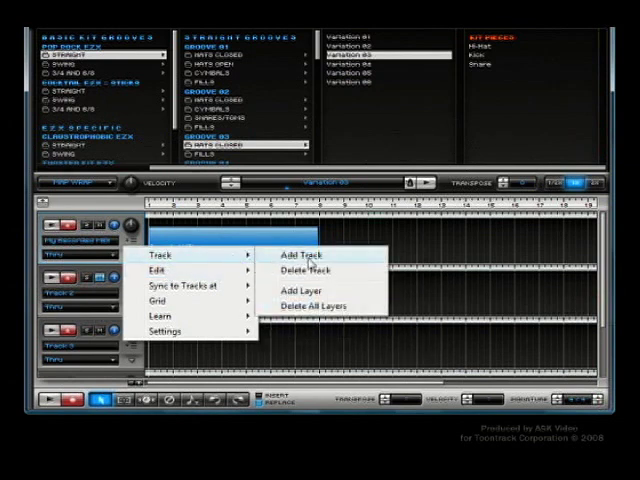
{"action": "mouse_move", "coordinate": [320, 328]}
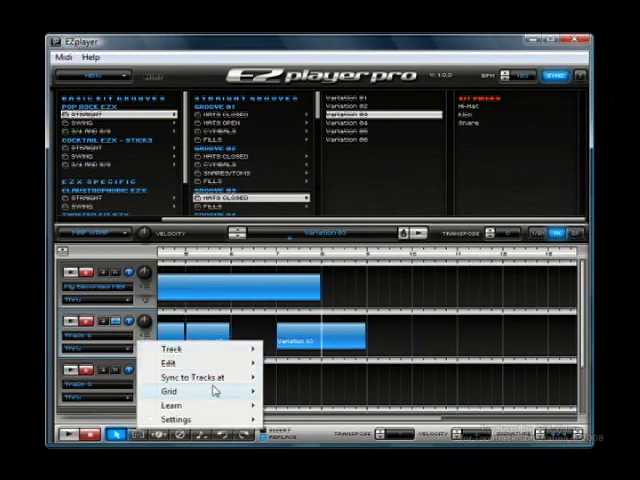
- Slide Track 2's variation clip up against the previous clip and deselect
{"action": "left_click", "coordinate": [172, 390]}
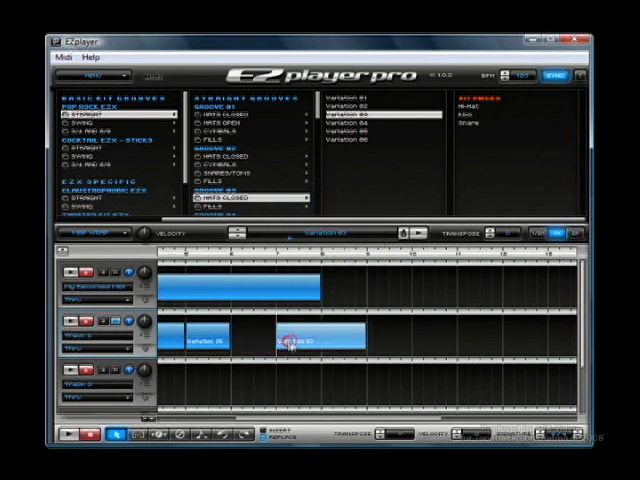
{"action": "left_click_drag", "start_coordinate": [296, 336], "coordinate": [356, 336]}
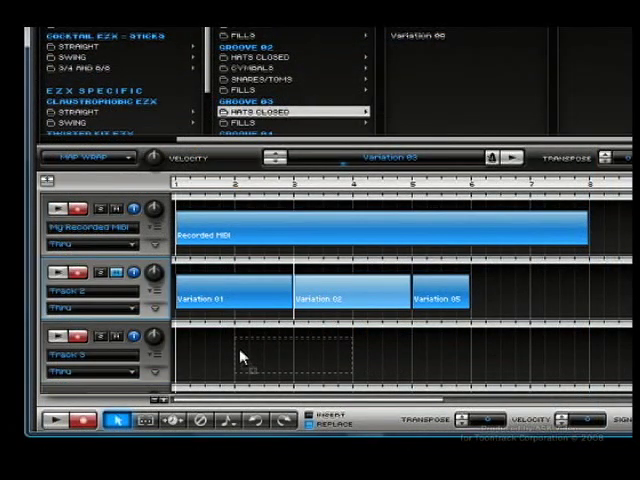
{"action": "left_click", "coordinate": [240, 356]}
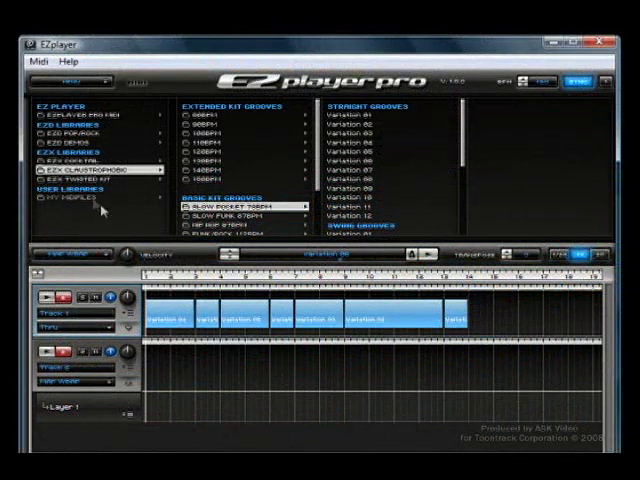
- Drop the arrangement into My MIDI Files to save it as a new MIDI file
{"action": "left_click", "coordinate": [76, 200]}
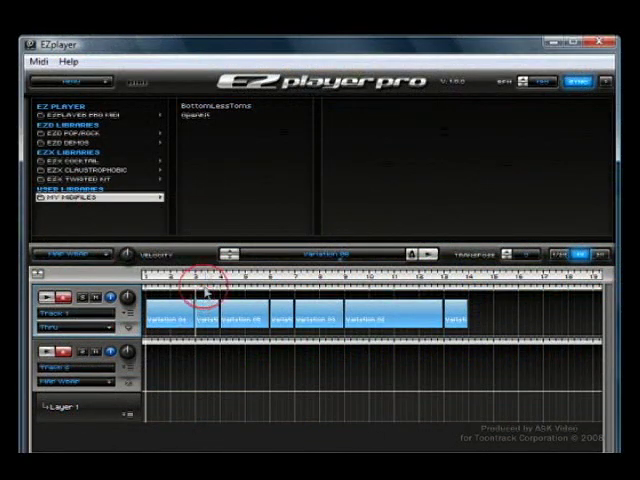